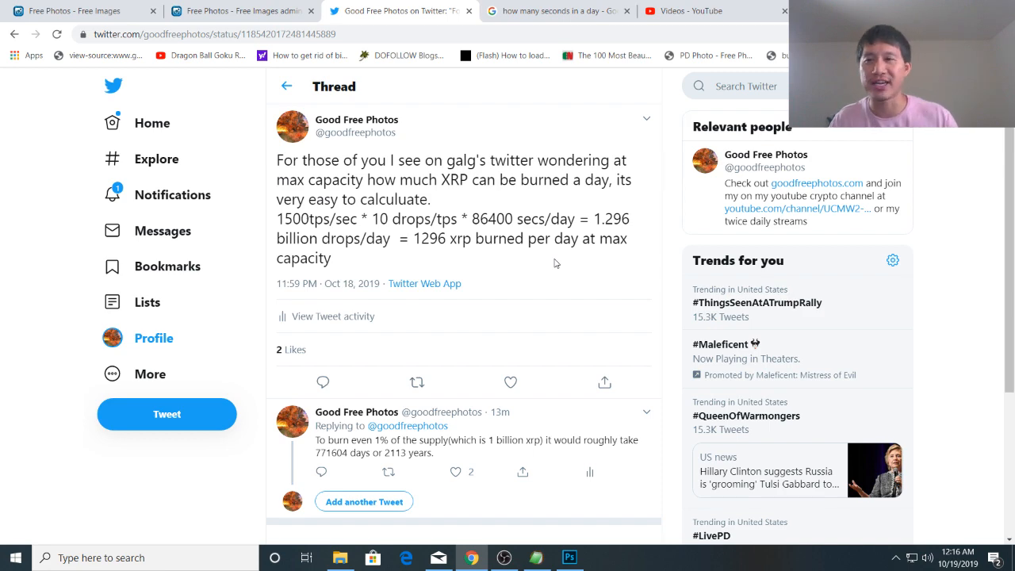
pyautogui.moveTo(654, 298)
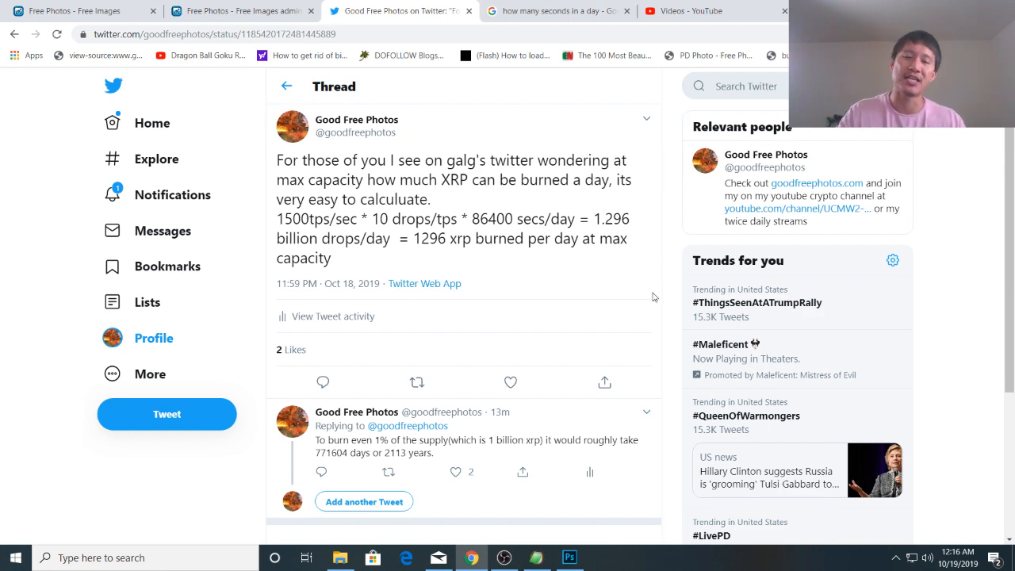